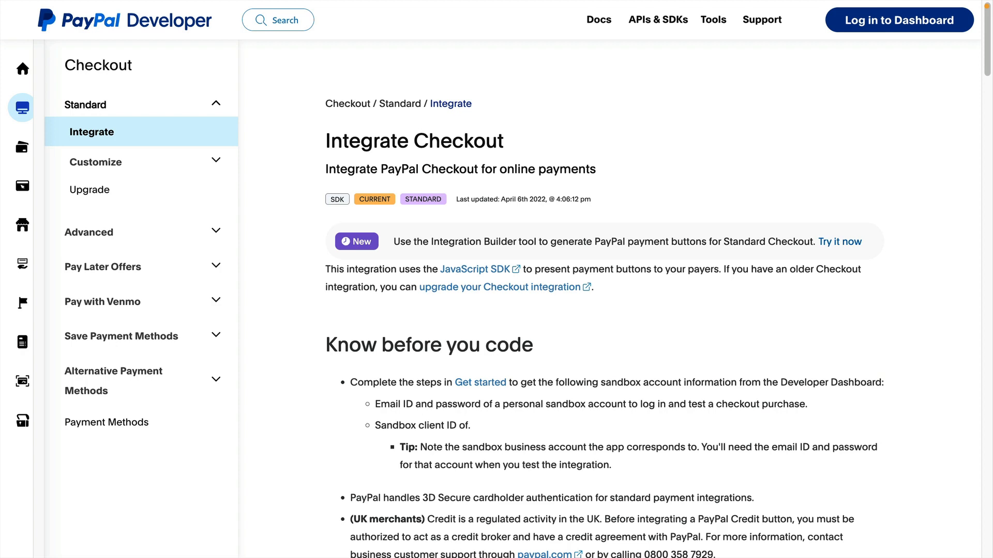
Step: Scroll the Integrate Checkout guide down to 'Get up and running in GitHub Codespaces'
scroll(down, 3)
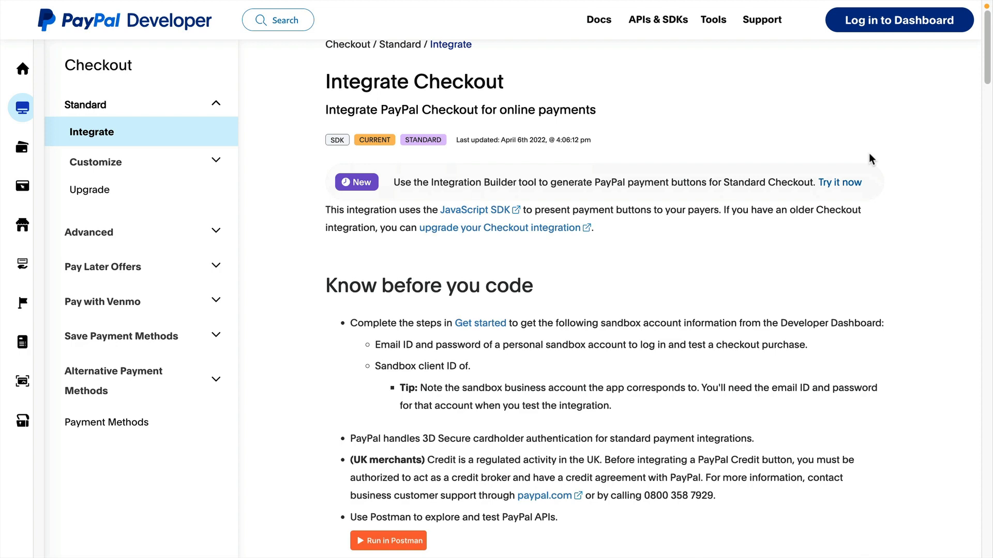
scroll(down, 3)
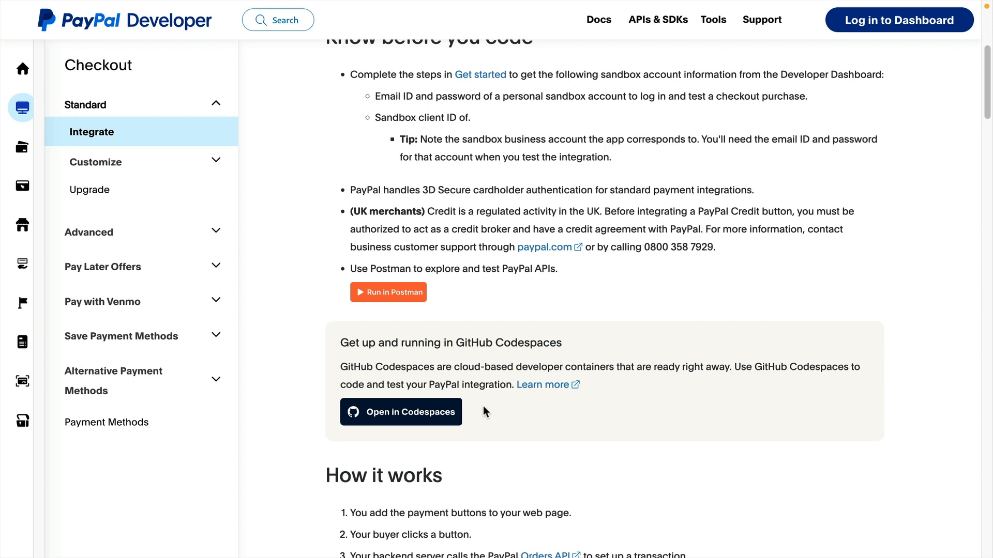
Step: Launch the new-codespace form for the PayPal standard-integration sample, then view the Developer Dashboard
click(400, 412)
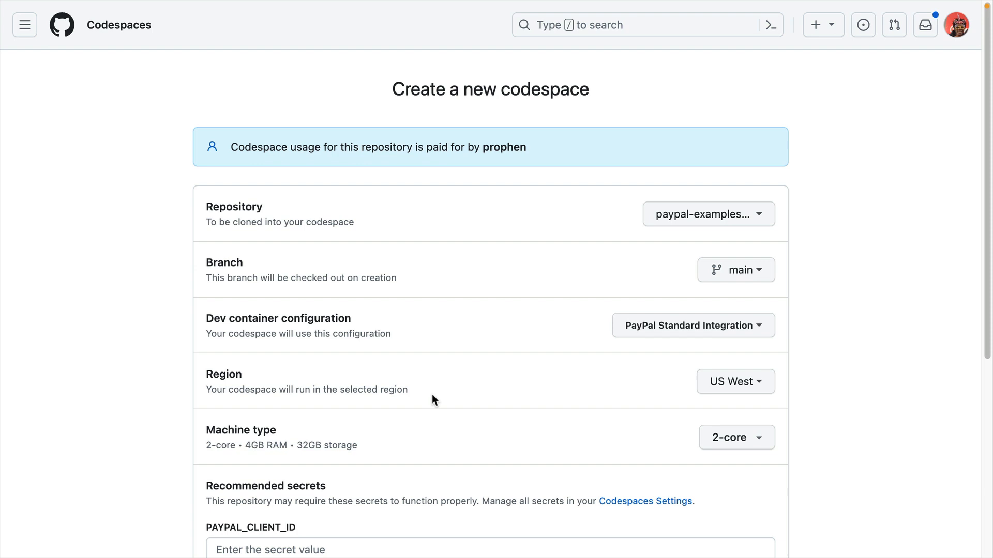
mouse_move(434, 400)
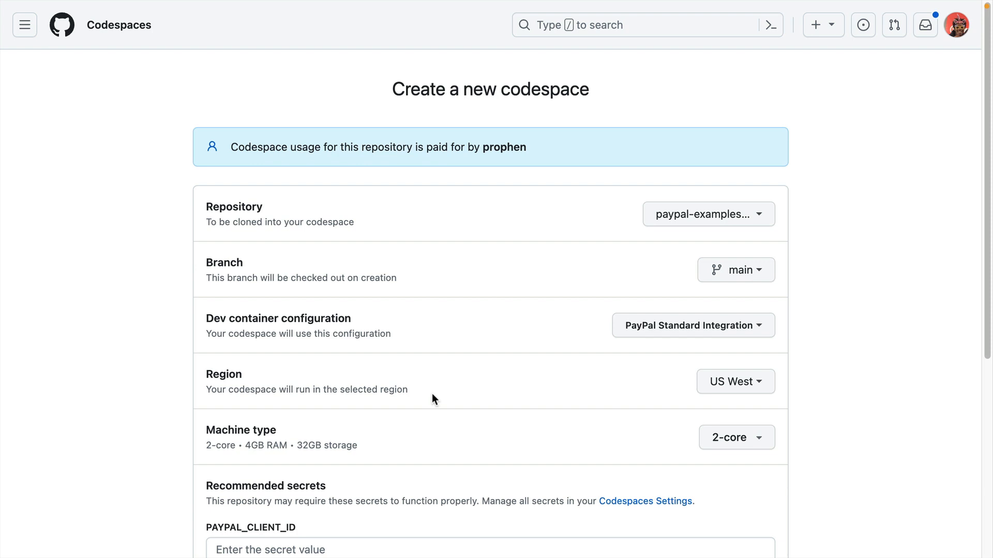
mouse_move(564, 286)
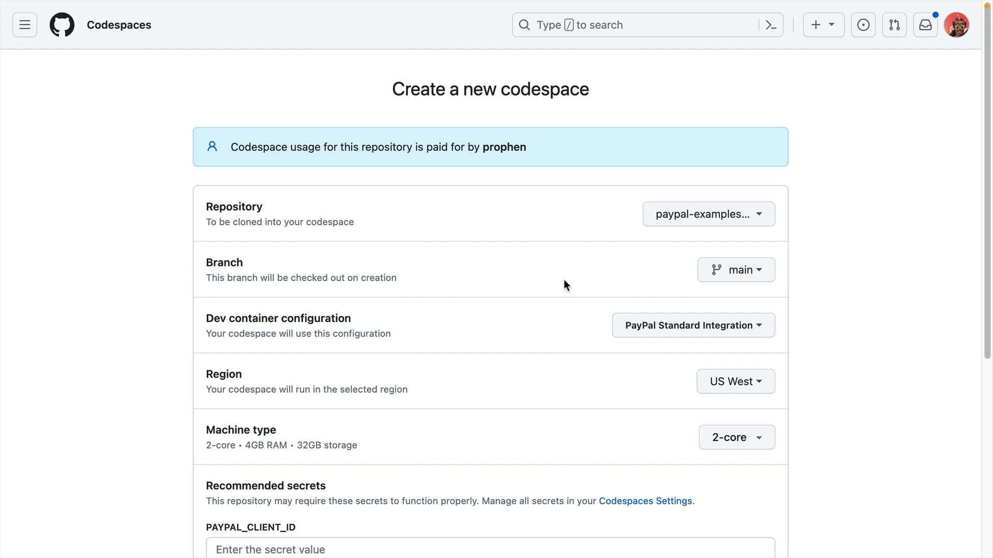
scroll(down, 3)
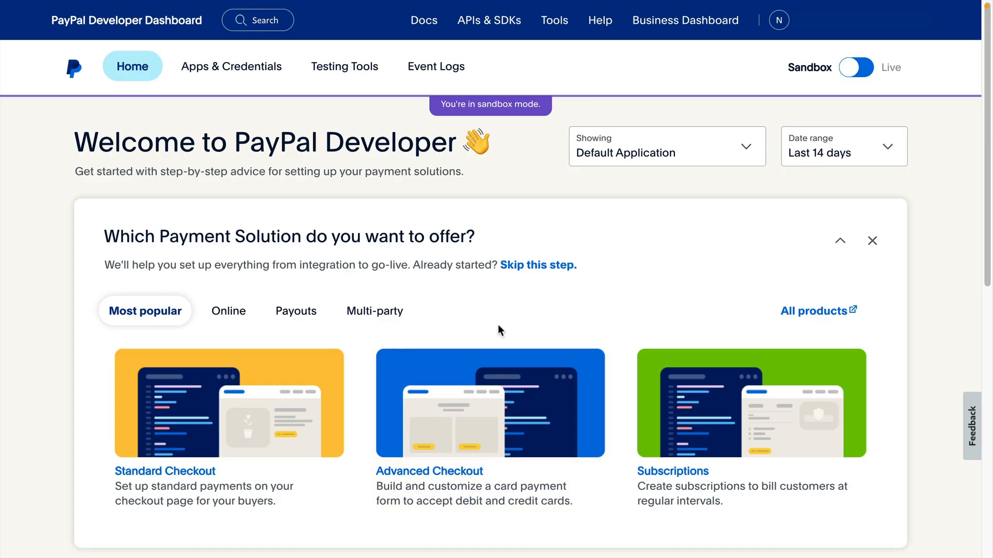
Step: Copy the Default Application client ID from the sandbox Apps & Credentials list
click(231, 66)
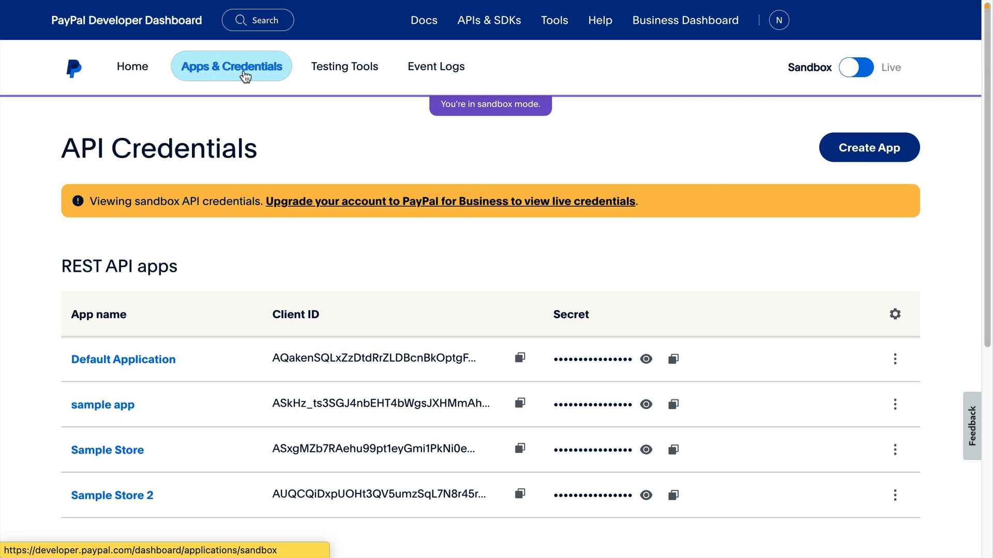
mouse_move(364, 229)
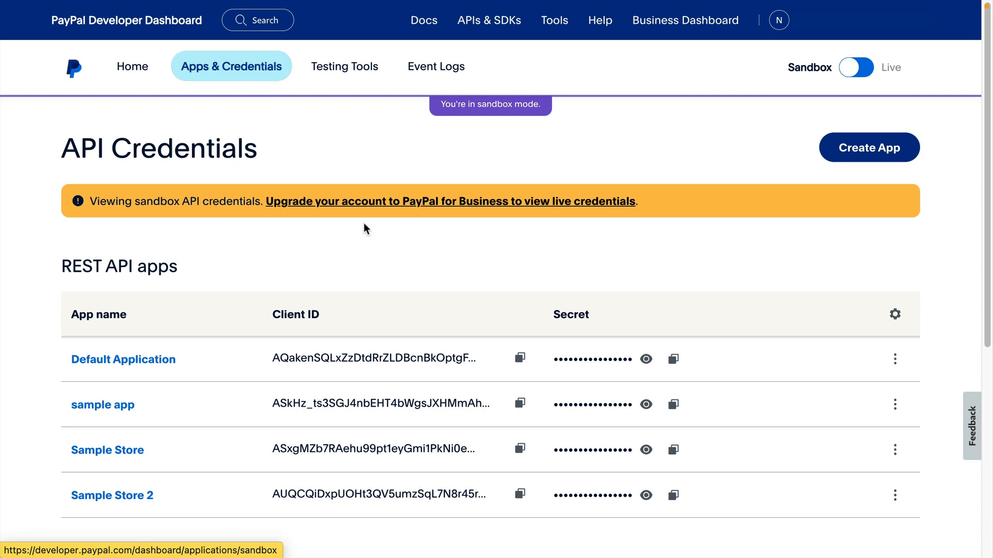
mouse_move(480, 335)
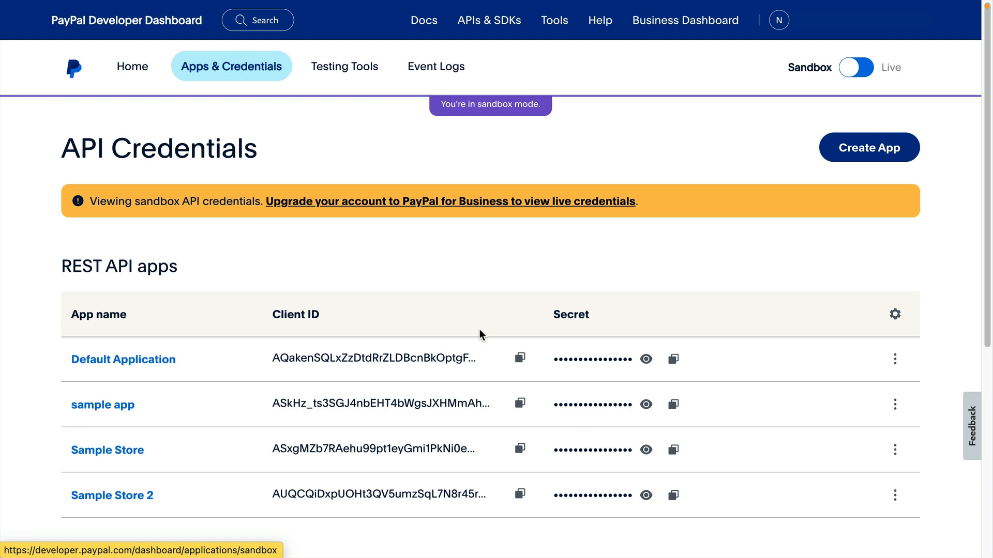
click(518, 359)
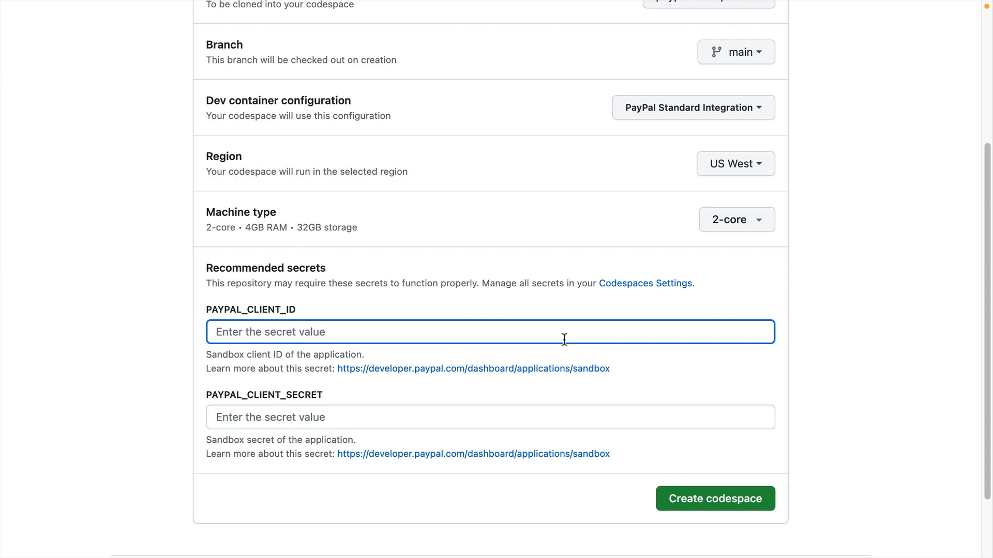
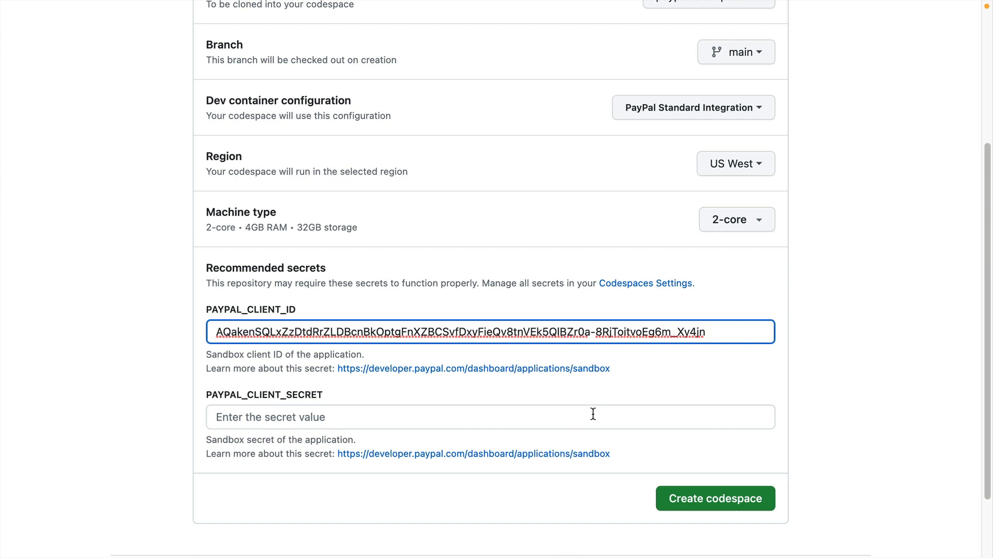
Step: Fill in PAYPAL_CLIENT_ID and PAYPAL_CLIENT_SECRET, then create the codespace
click(489, 417)
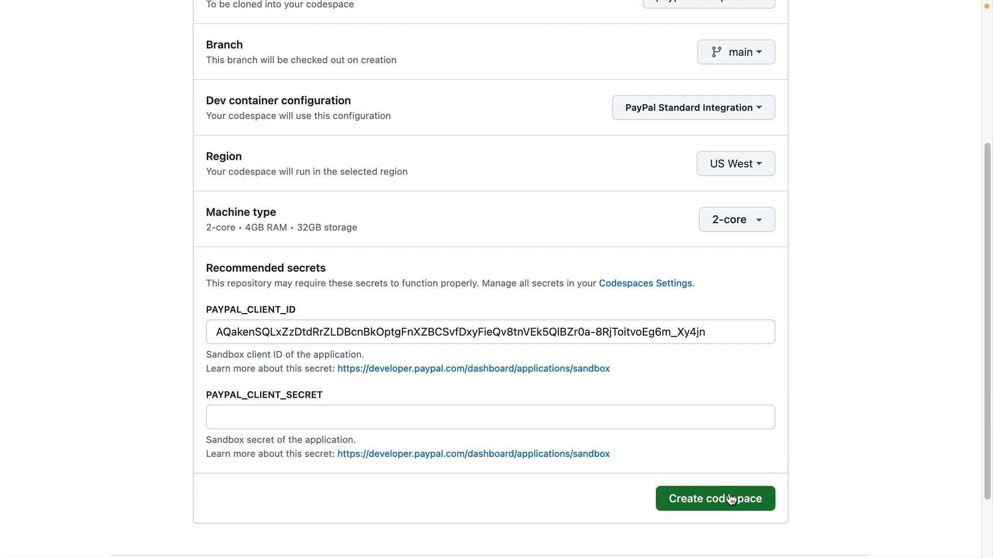
click(714, 499)
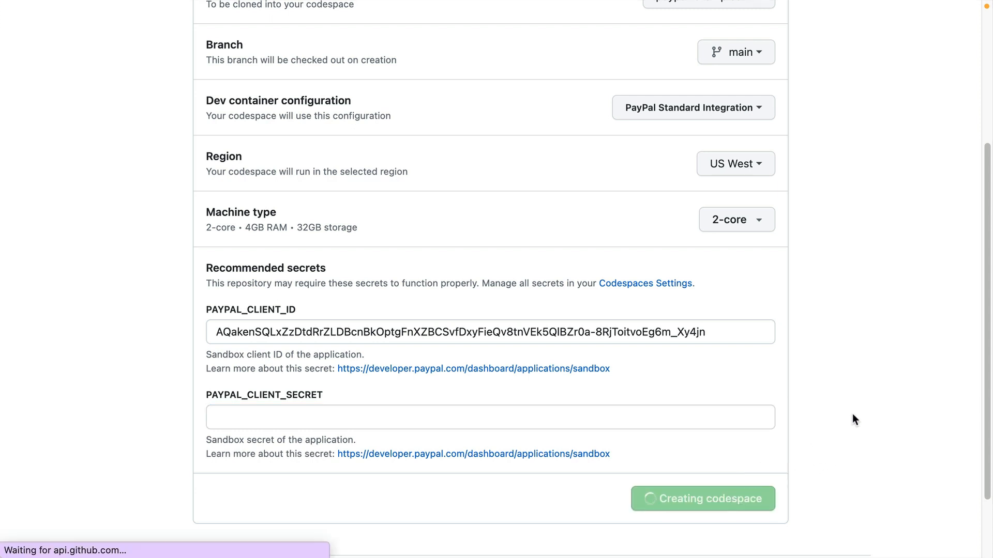
click(703, 499)
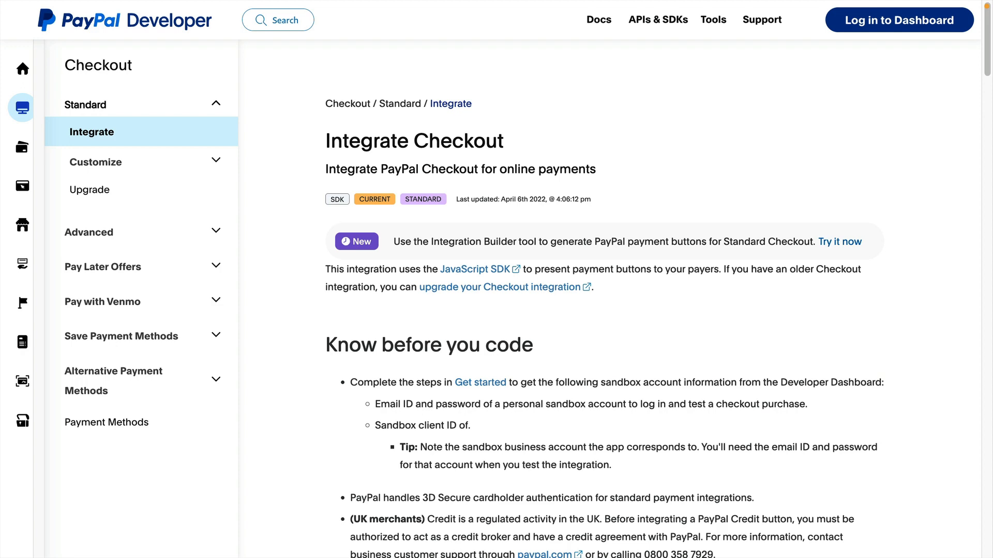
Step: Check that PAYPAL_CLIENT_ID and PAYPAL_CLIENT_SECRET are saved in Codespaces settings, then open the codespace
scroll(down, 3)
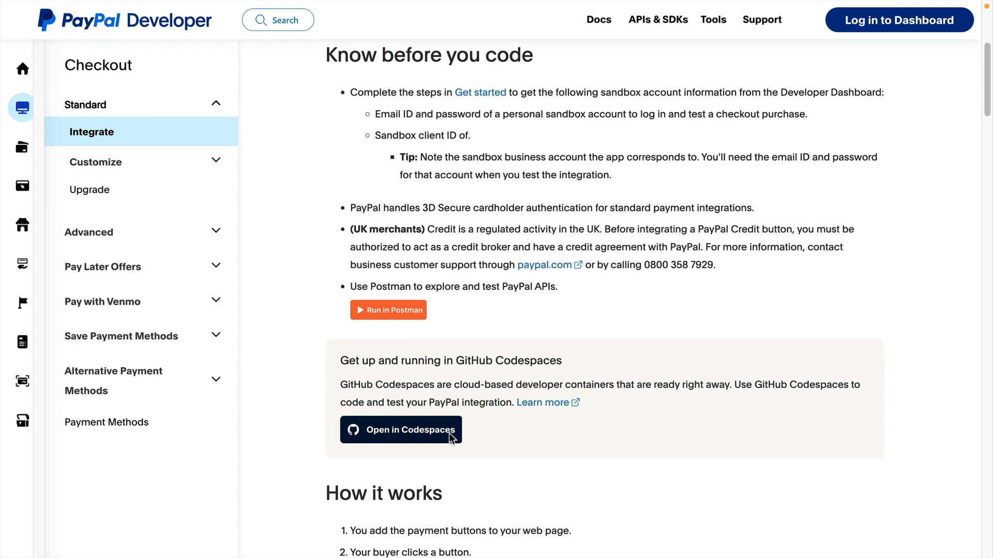
click(400, 430)
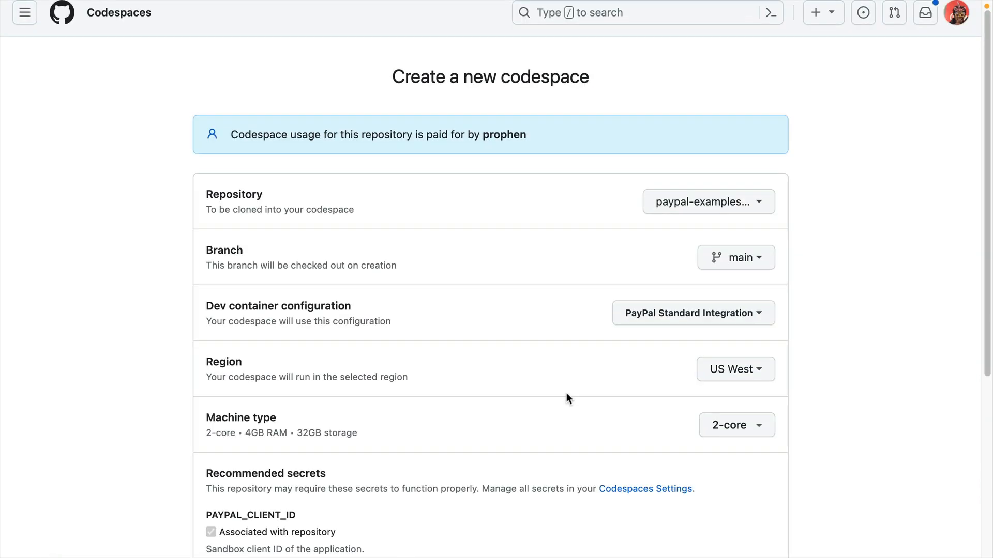
scroll(down, 3)
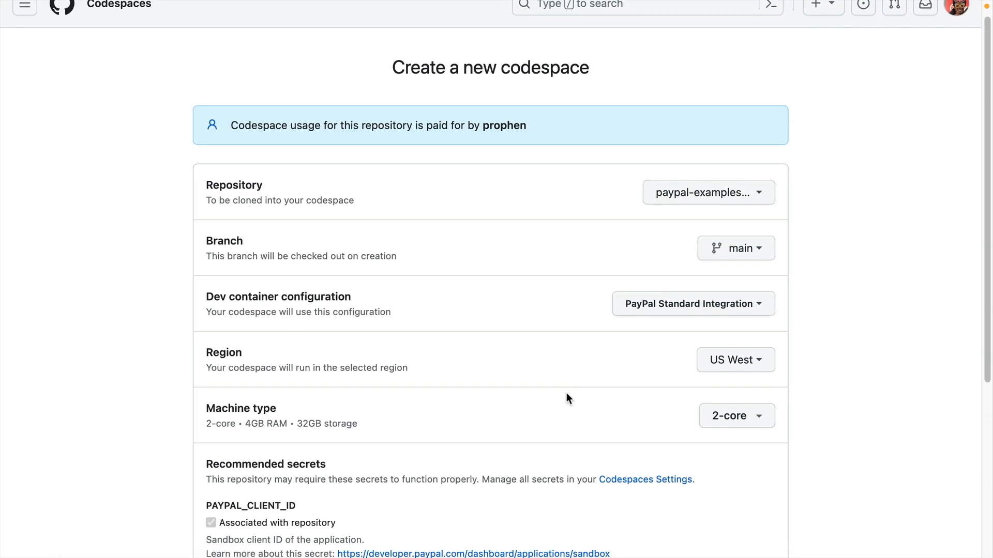
scroll(down, 3)
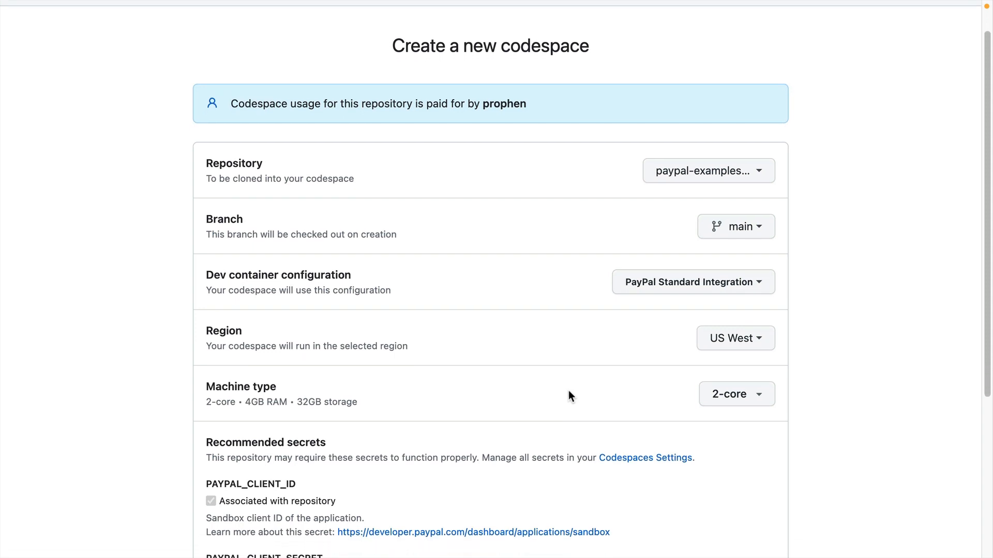
scroll(down, 3)
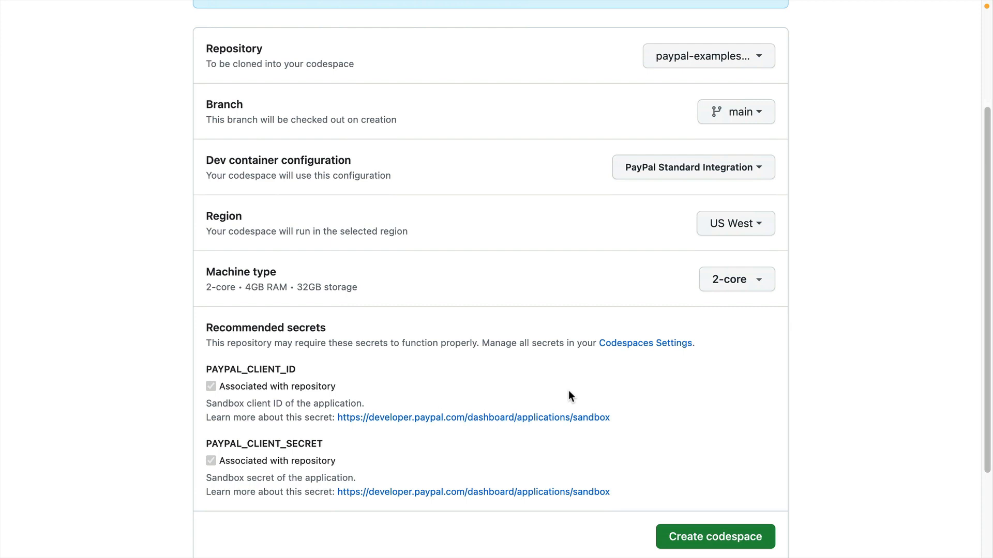
scroll(down, 3)
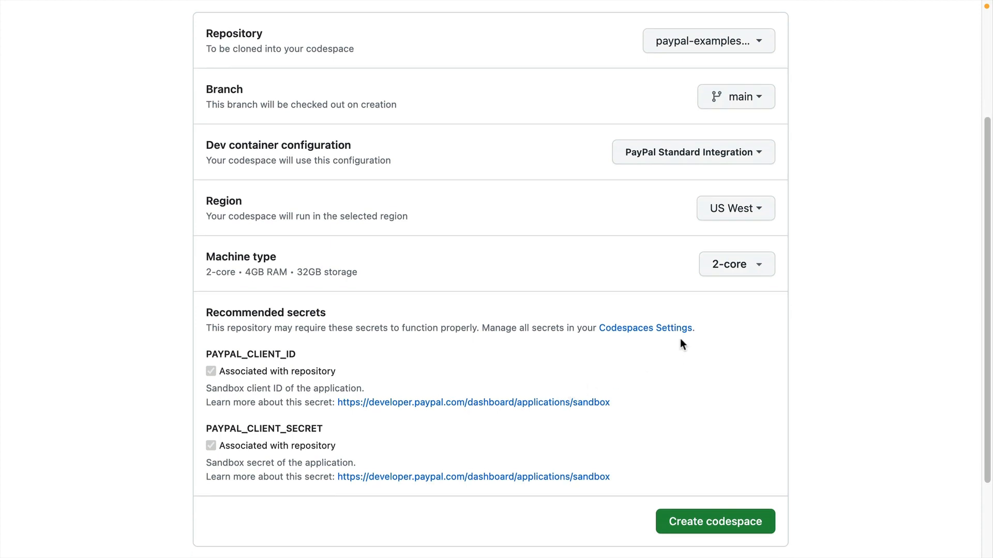
mouse_move(692, 341)
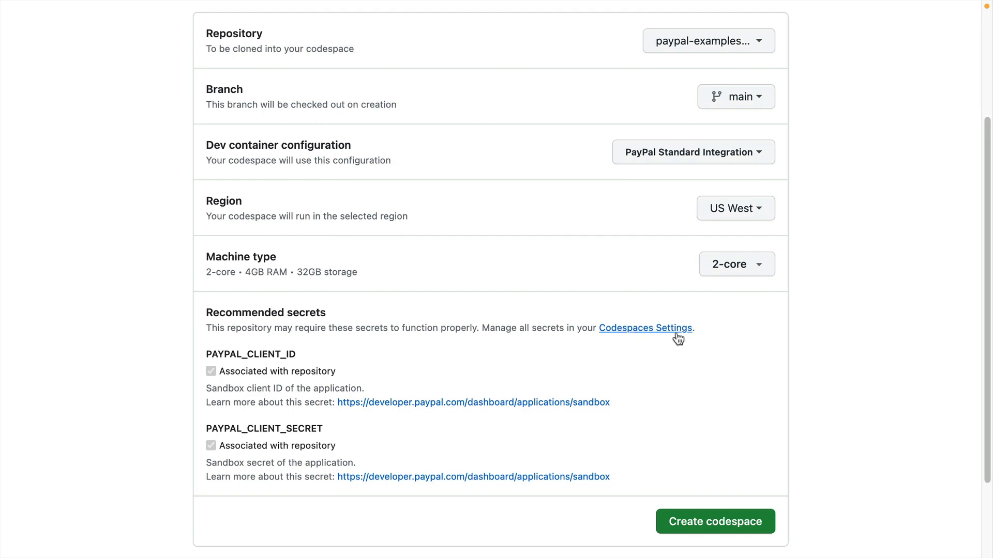
click(645, 328)
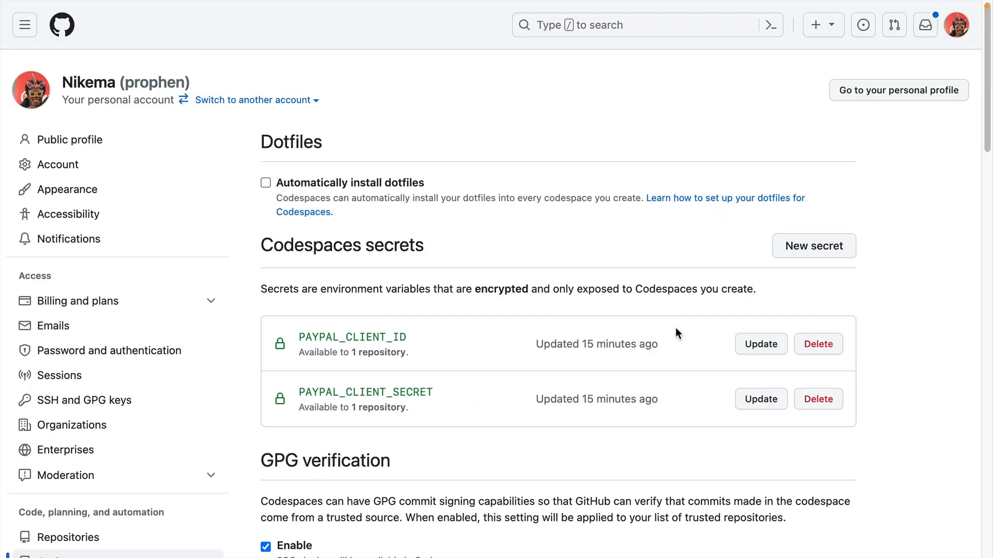
click(347, 20)
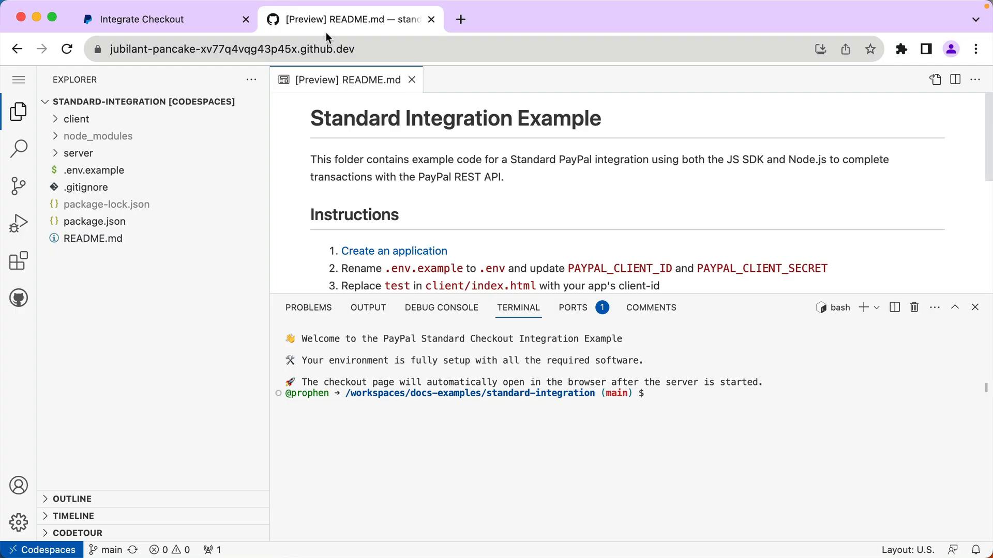
Step: Run npm start to launch the sample server and open its checkout page
text(npm start)
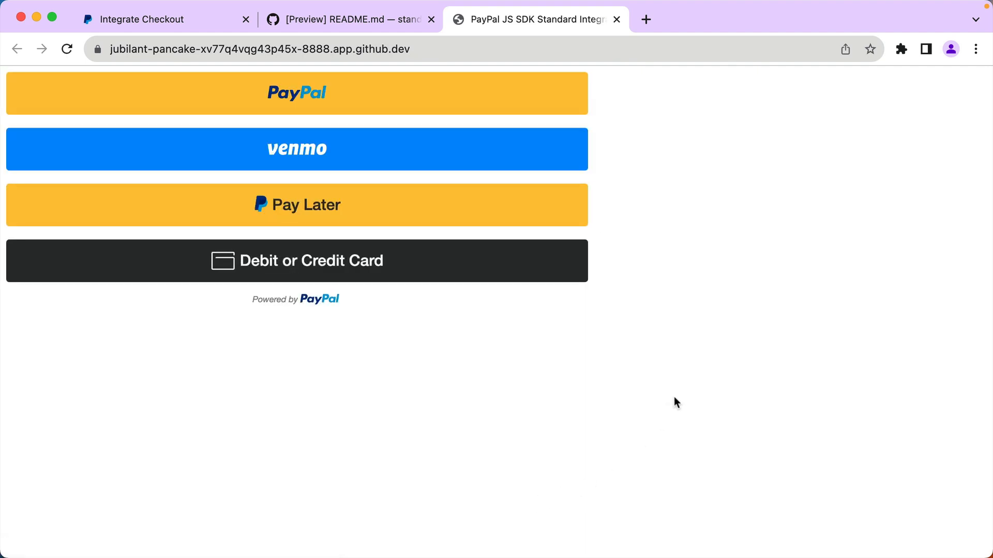
Step: Pay $100.00 with the sandbox PayPal account and return to the codespace editor
click(296, 93)
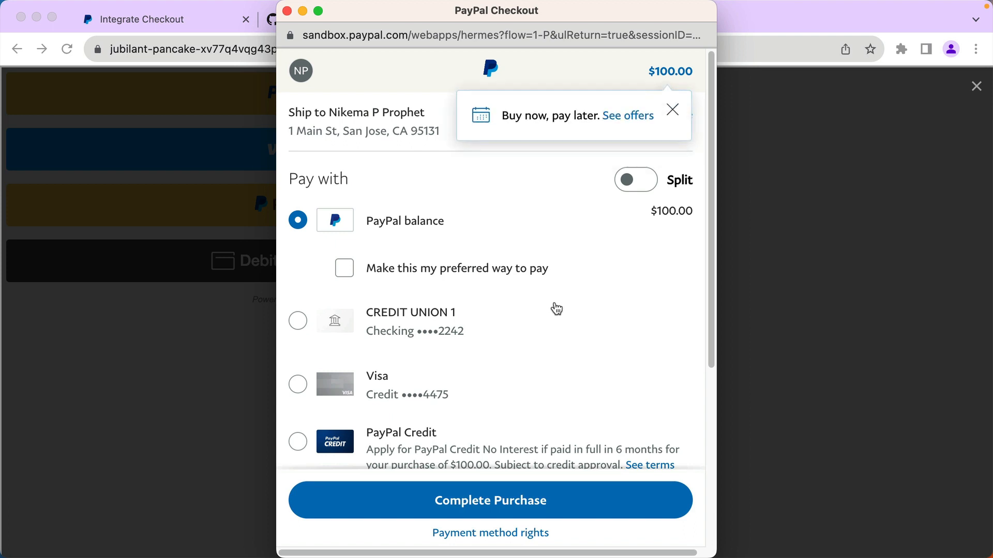
click(490, 500)
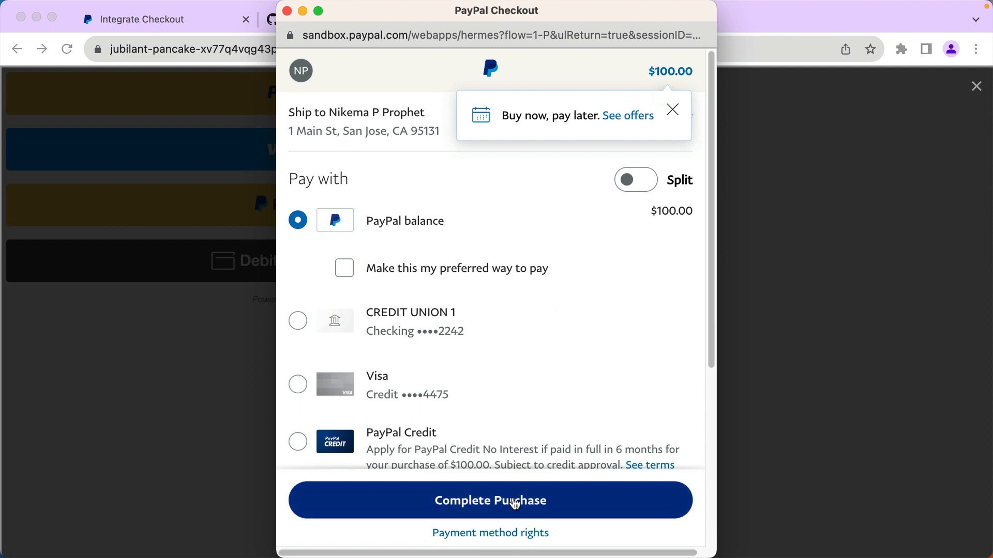
click(490, 500)
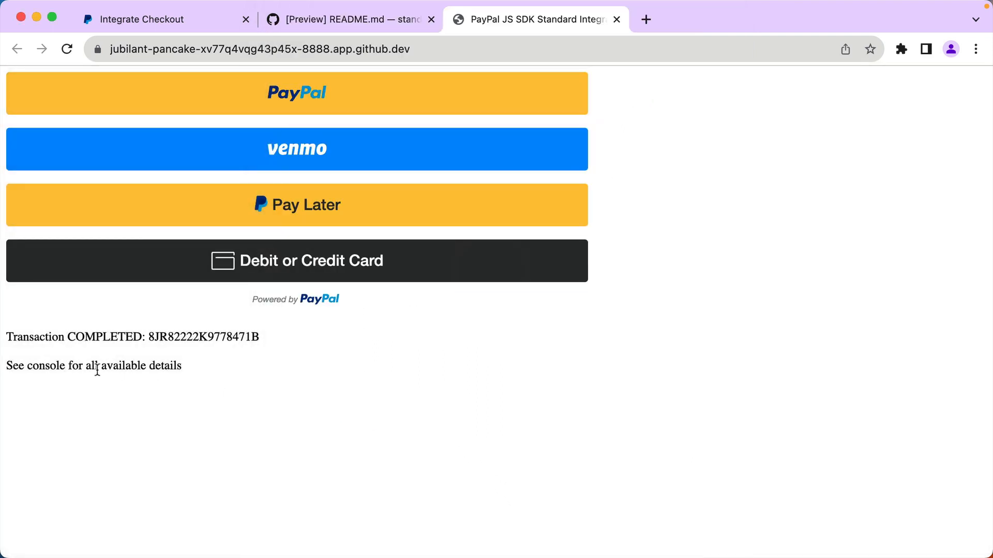
mouse_move(266, 381)
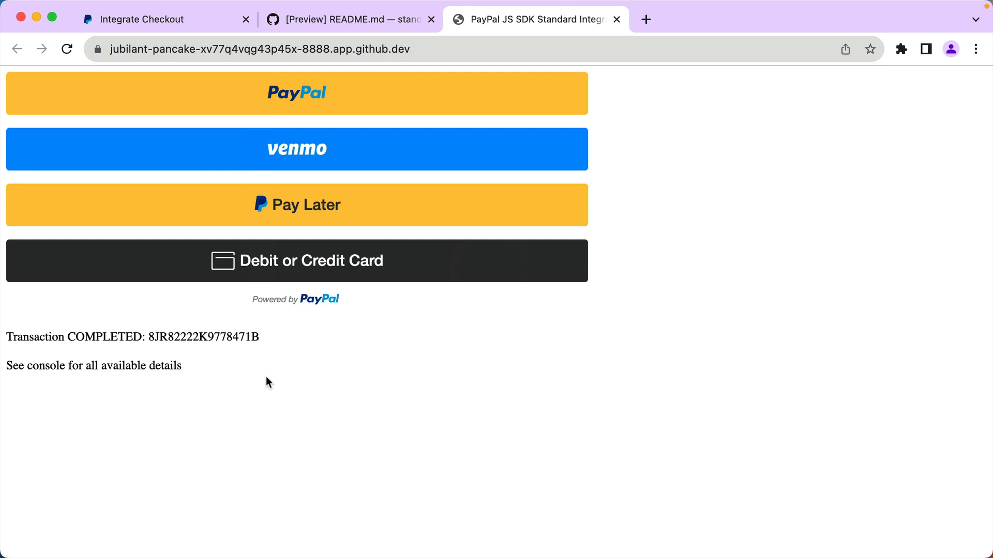
mouse_move(296, 233)
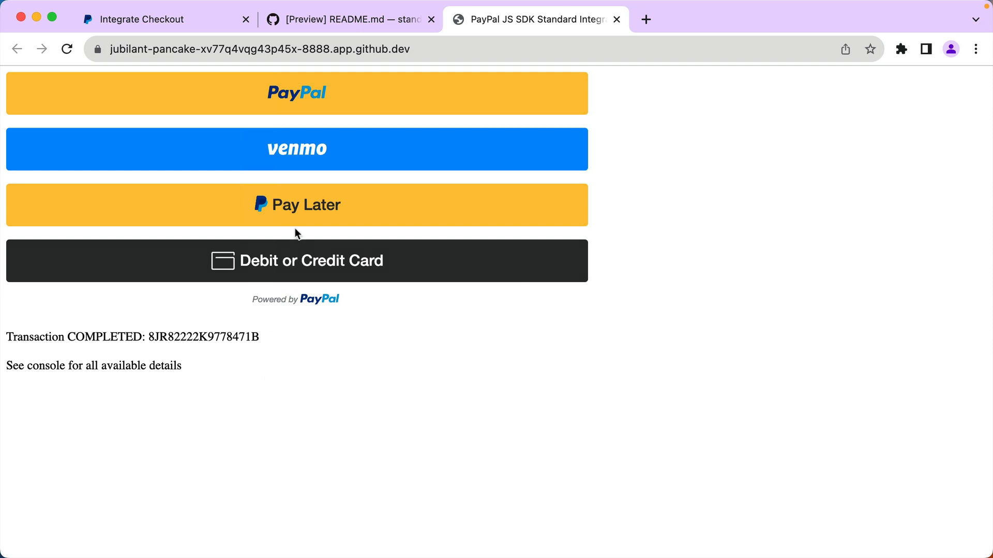
click(348, 19)
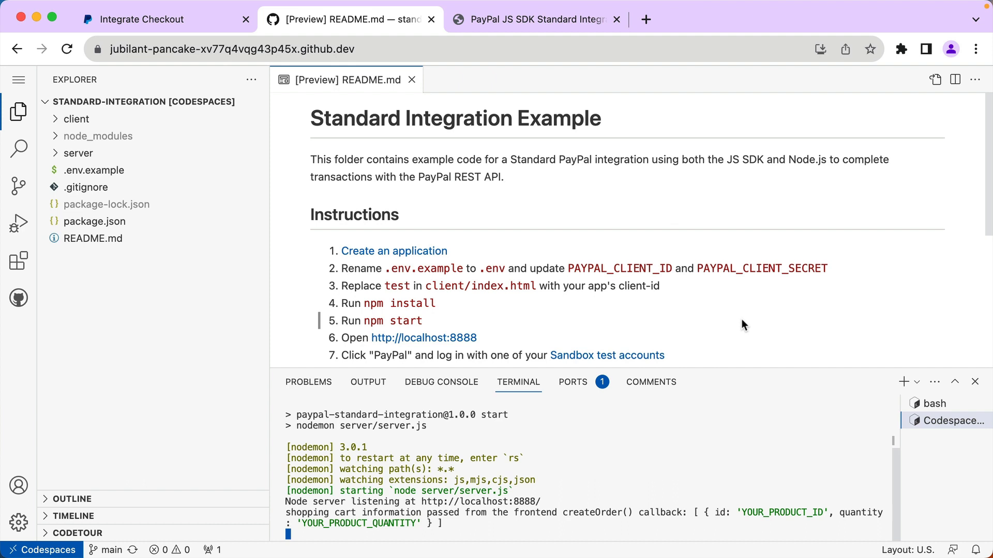
Step: Change the order amount in server/server.js to 200.00
click(78, 152)
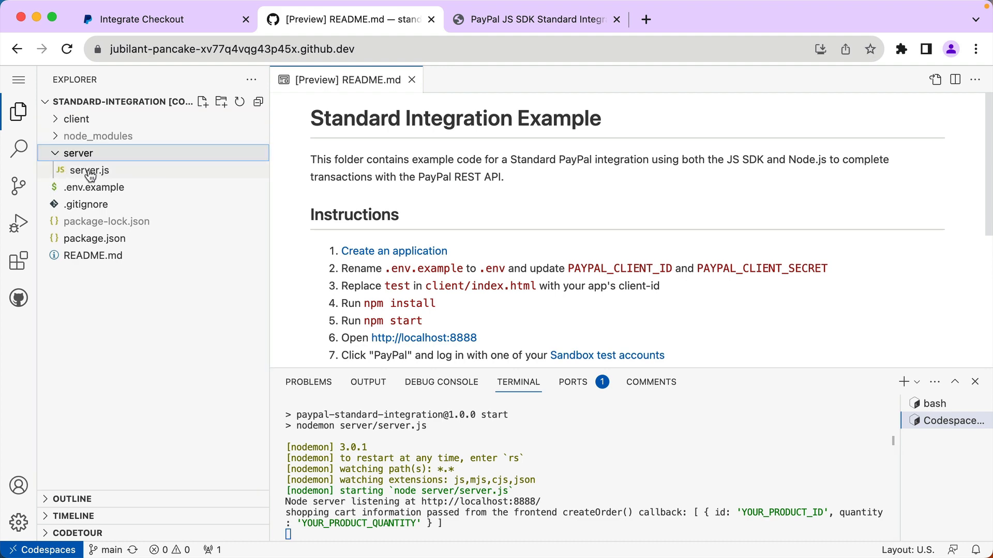
double_click(89, 170)
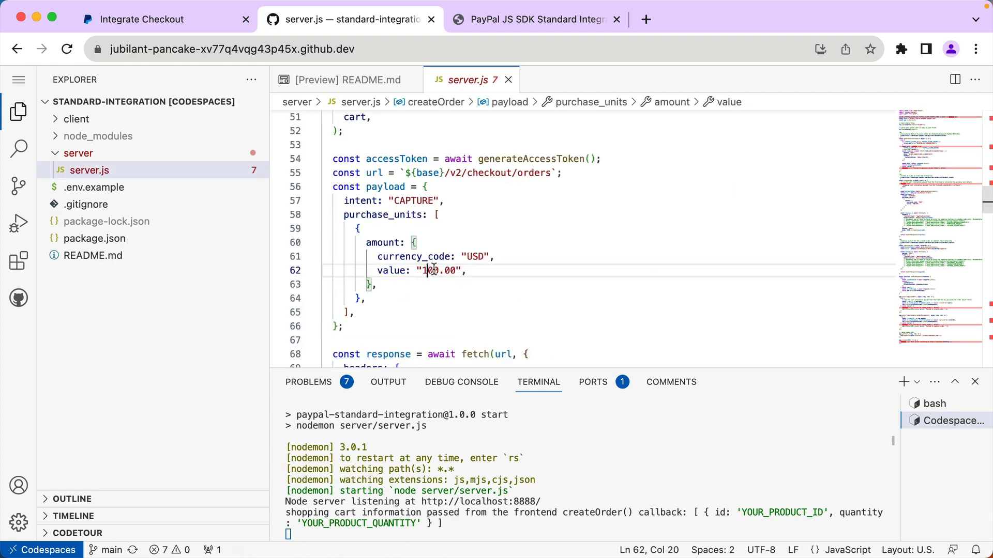
text(200.00)
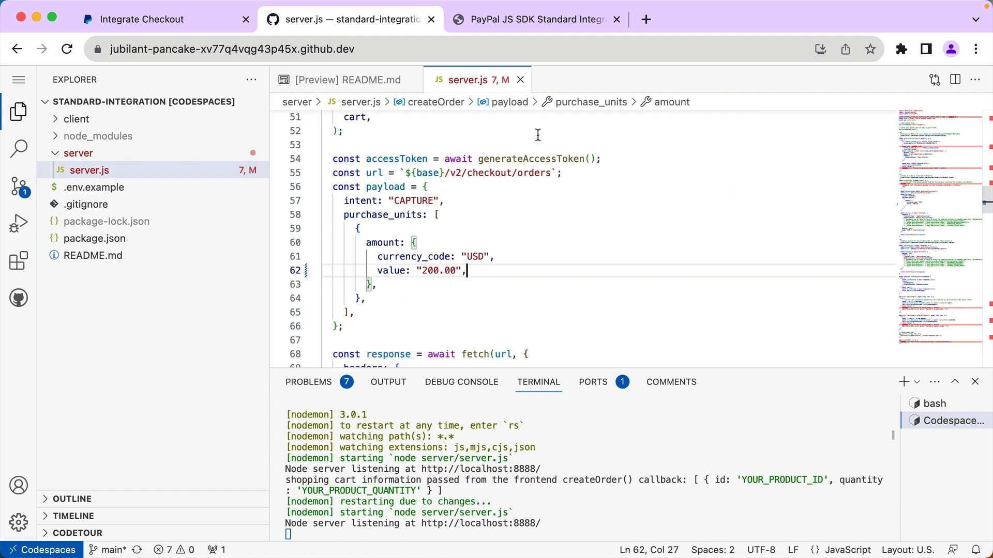
click(535, 19)
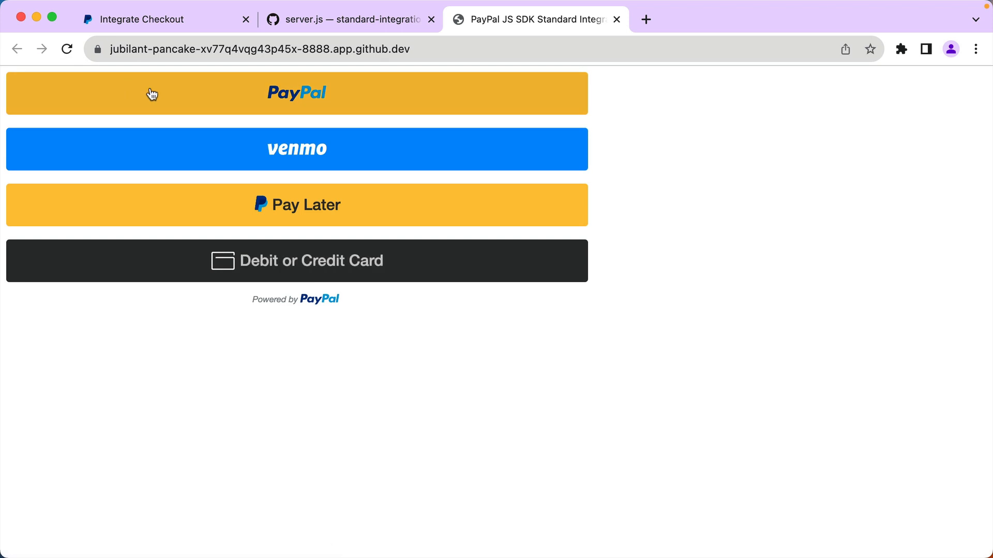
mouse_move(358, 112)
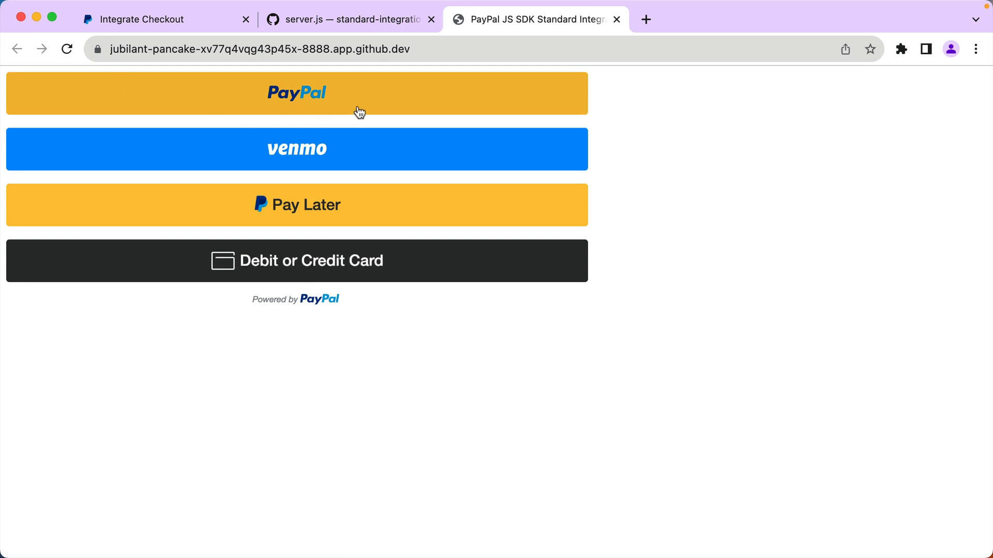
Step: Pay the $200.00 order through PayPal checkout and check the codespace server log
click(296, 93)
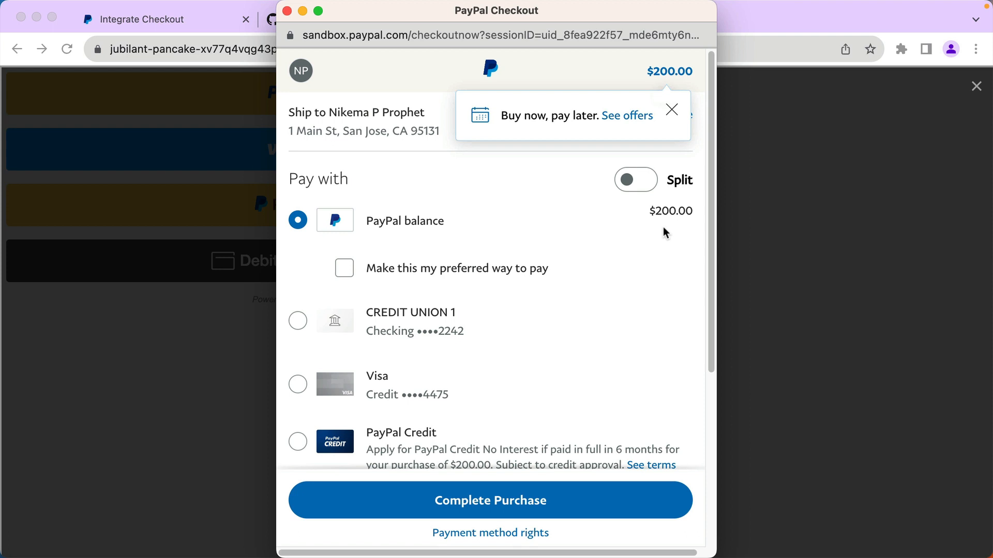
click(490, 500)
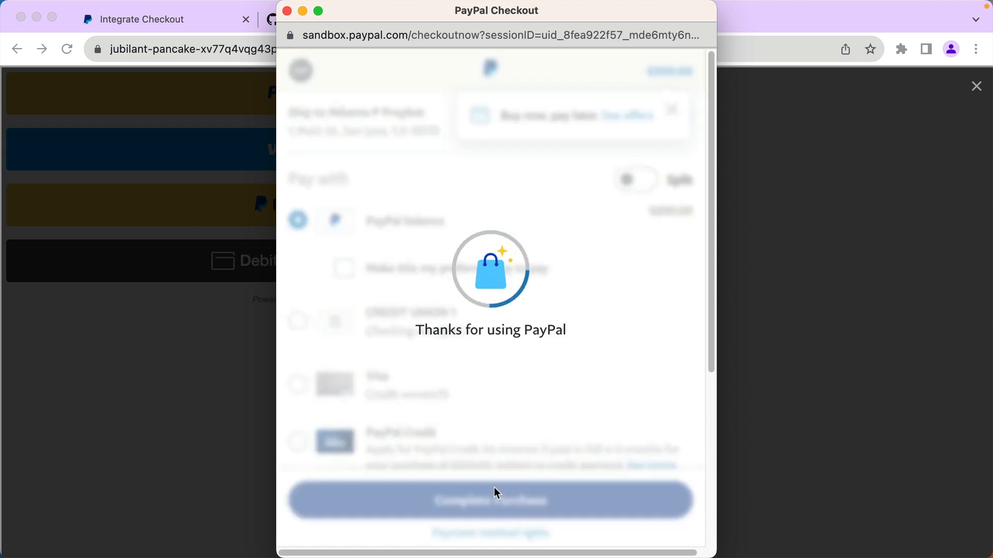
click(491, 500)
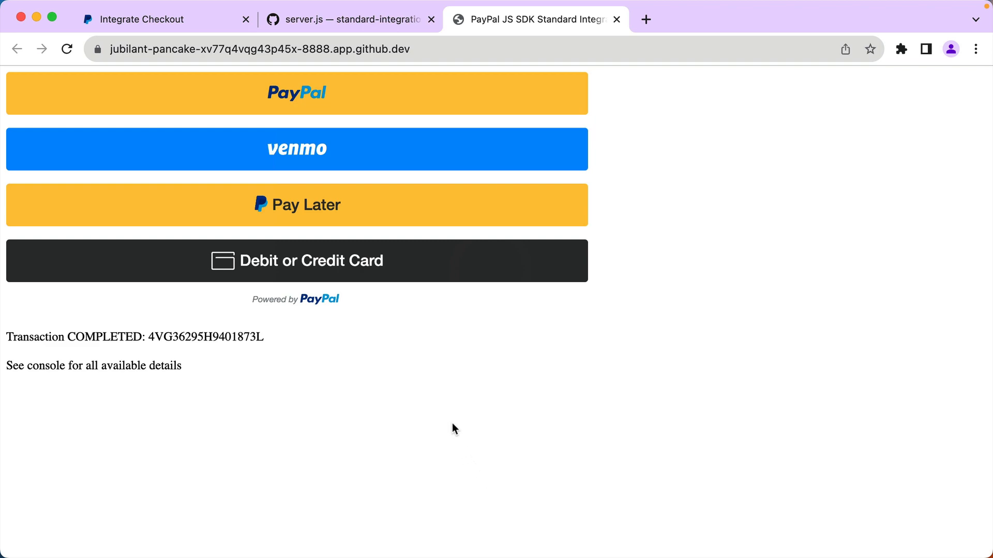
click(348, 19)
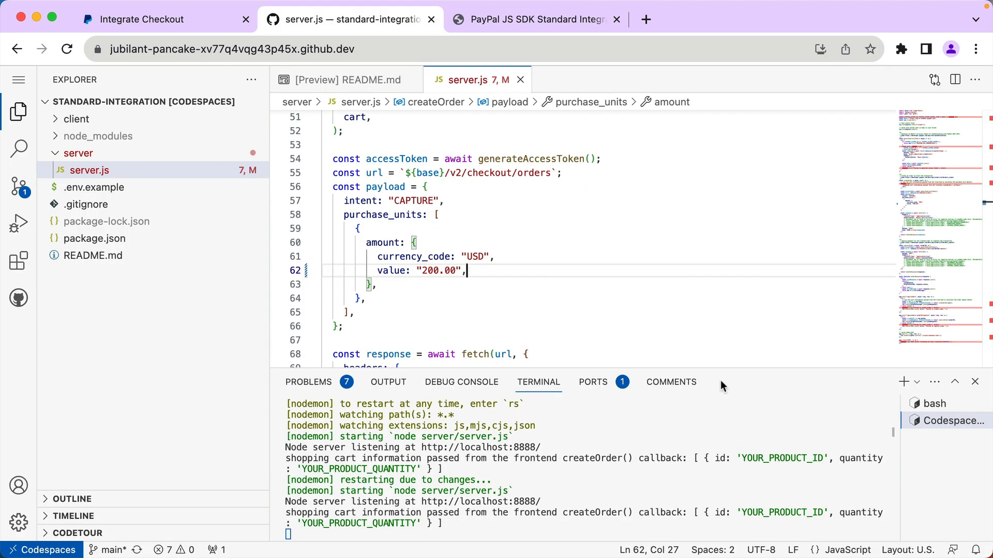